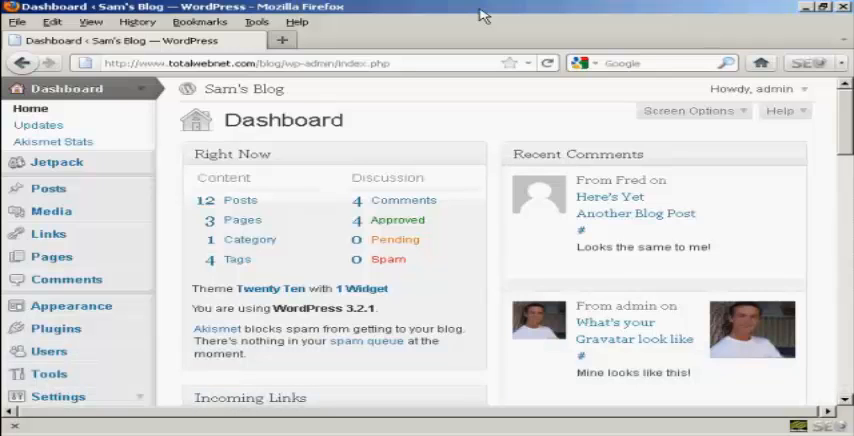
{"action": "mouse_move", "coordinate": [590, 98]}
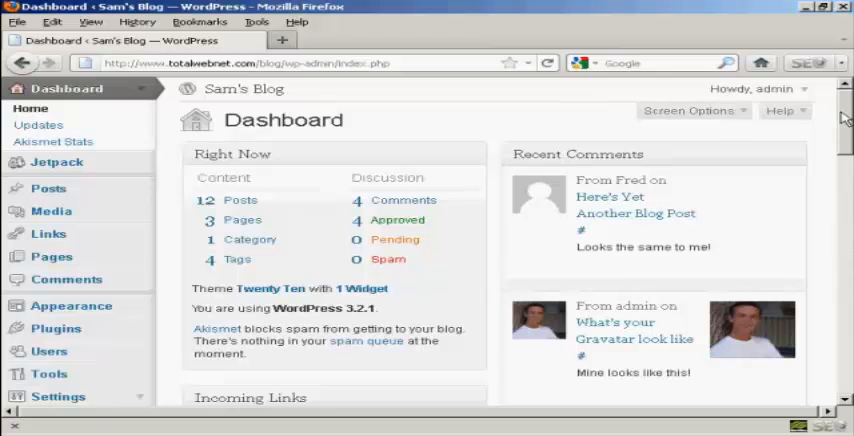
Go to Users in the admin sidebar to list admin, Fred and Jane.
{"action": "scroll", "scroll_direction": "down", "scroll_amount": 3}
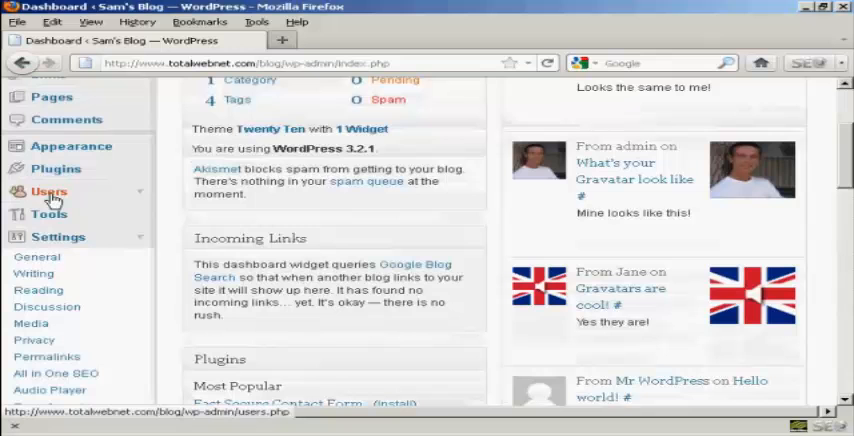
{"action": "left_click", "coordinate": [49, 191]}
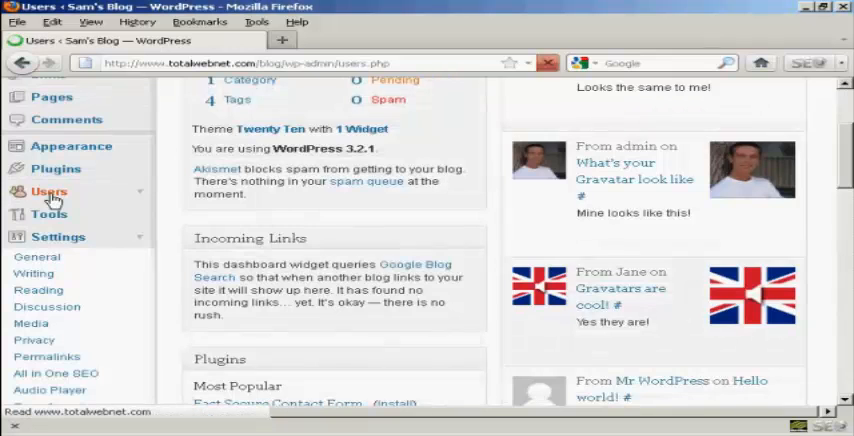
{"action": "left_click", "coordinate": [50, 191]}
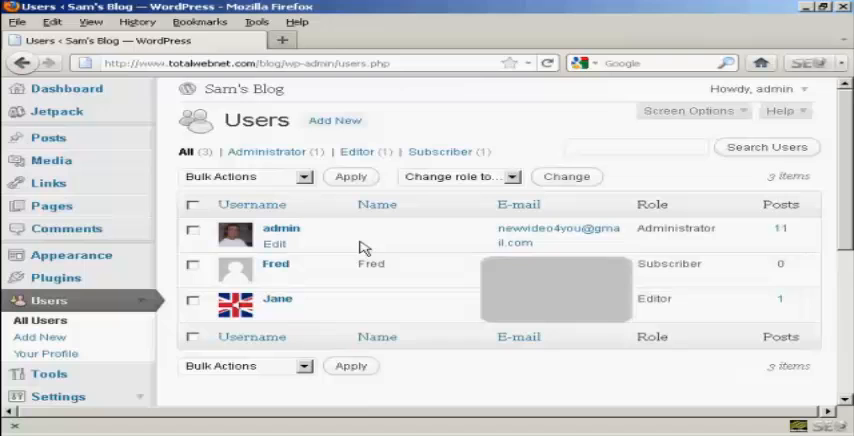
{"action": "mouse_move", "coordinate": [347, 237]}
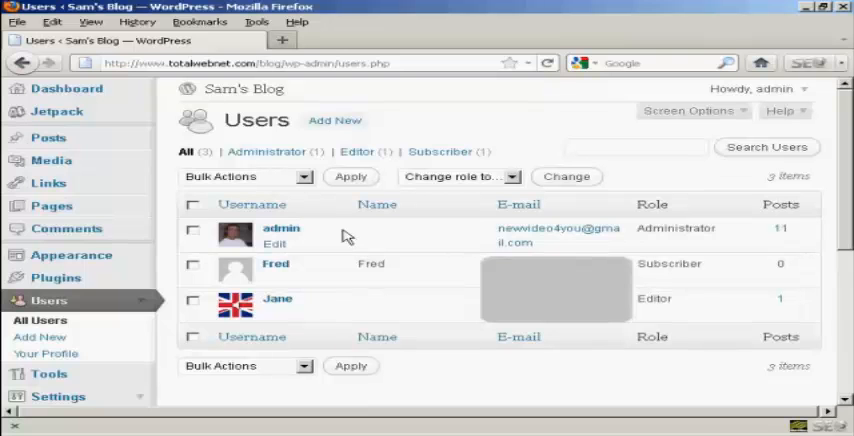
{"action": "mouse_move", "coordinate": [290, 314]}
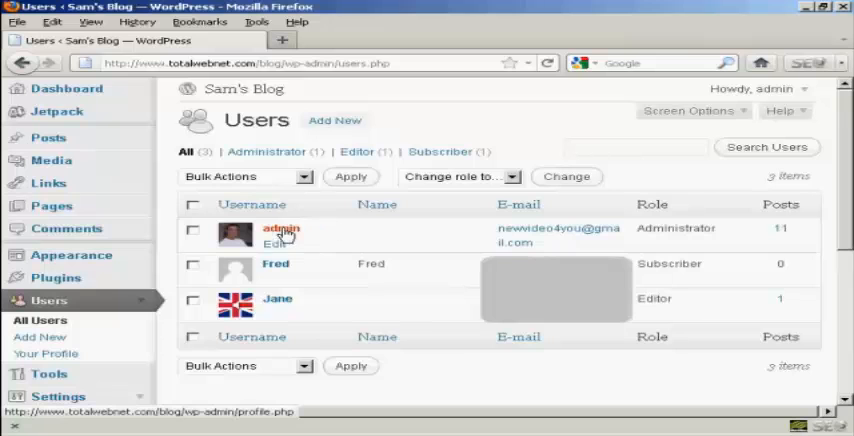
{"action": "mouse_move", "coordinate": [280, 243]}
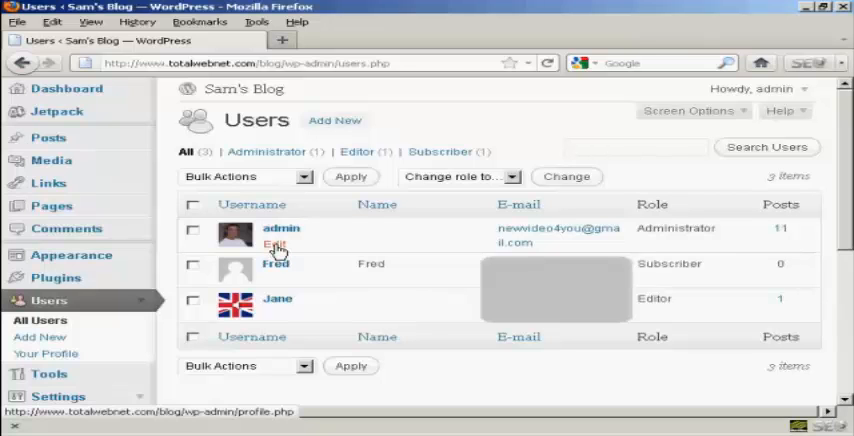
Edit the admin user's profile and scroll down to the New Password fields.
{"action": "left_click", "coordinate": [274, 245]}
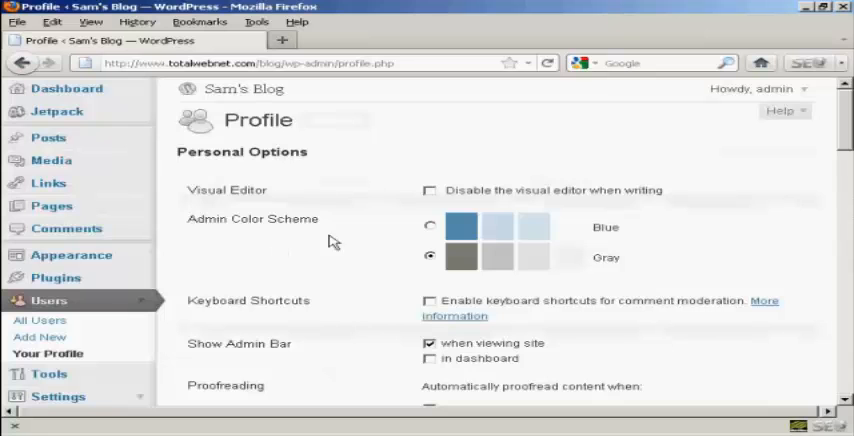
{"action": "scroll", "scroll_direction": "down", "scroll_amount": 3}
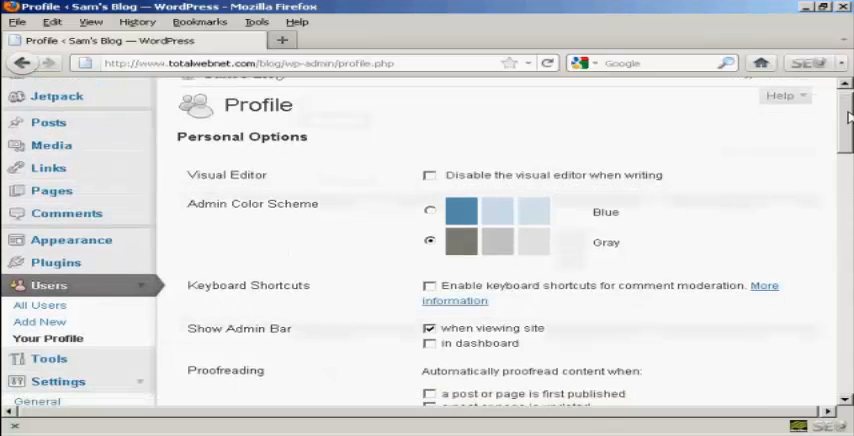
{"action": "scroll", "scroll_direction": "down", "scroll_amount": 3}
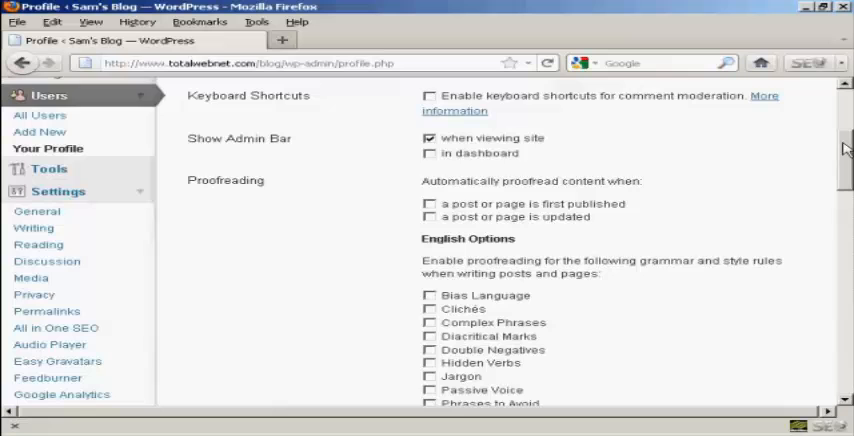
{"action": "scroll", "scroll_direction": "down", "scroll_amount": 3}
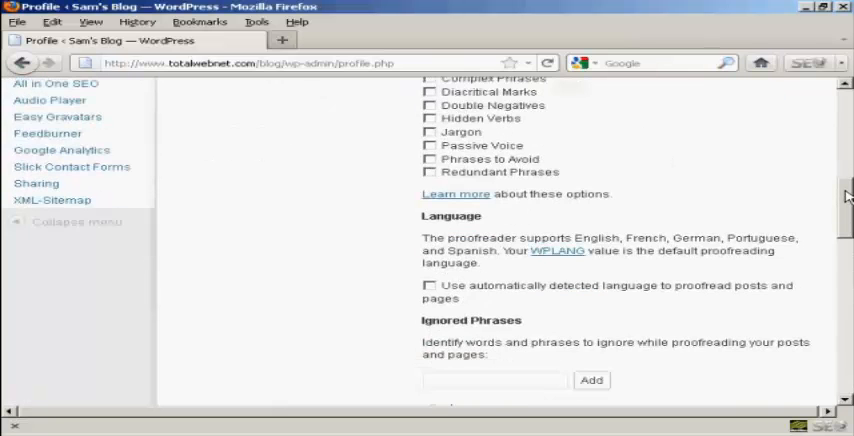
{"action": "scroll", "scroll_direction": "down", "scroll_amount": 3}
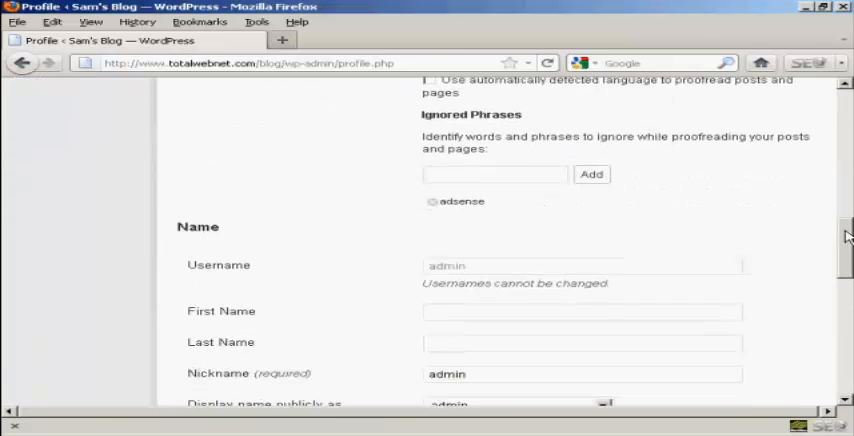
{"action": "scroll", "scroll_direction": "down", "scroll_amount": 3}
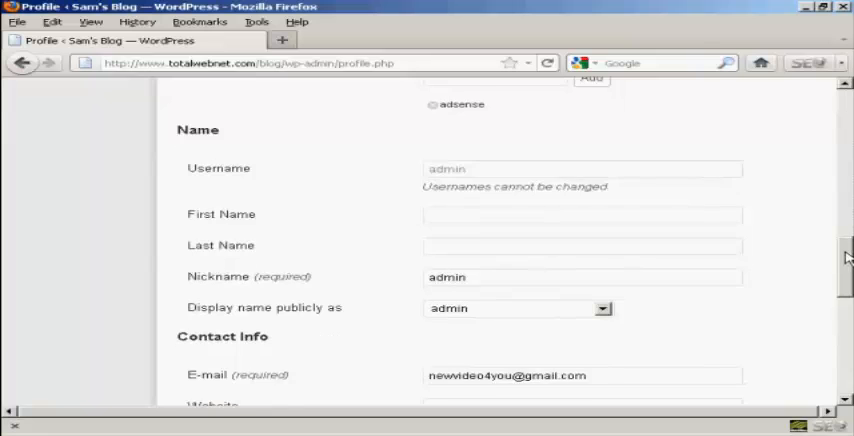
{"action": "scroll", "scroll_direction": "down", "scroll_amount": 3}
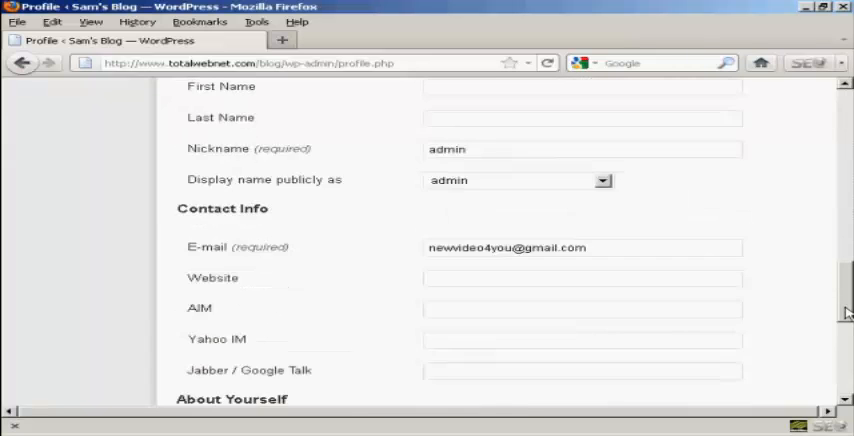
{"action": "scroll", "scroll_direction": "down", "scroll_amount": 3}
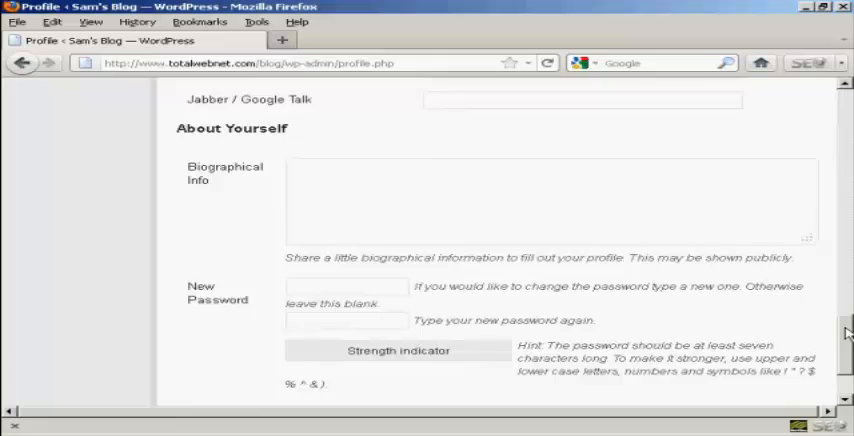
{"action": "scroll", "scroll_direction": "down", "scroll_amount": 3}
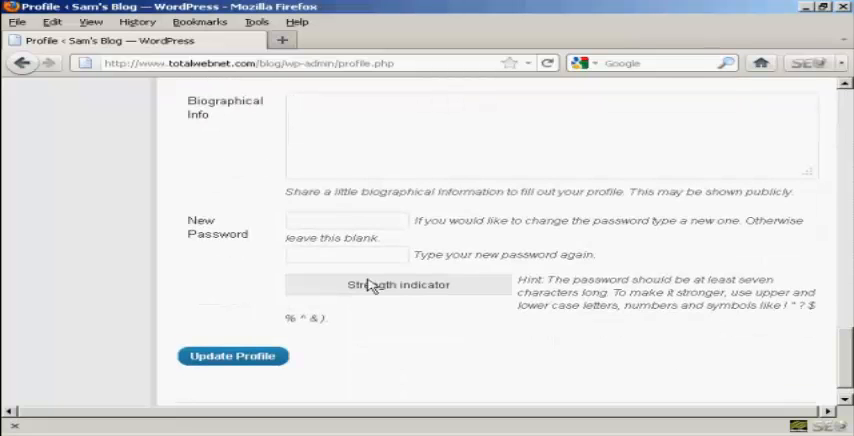
{"action": "mouse_move", "coordinate": [195, 260]}
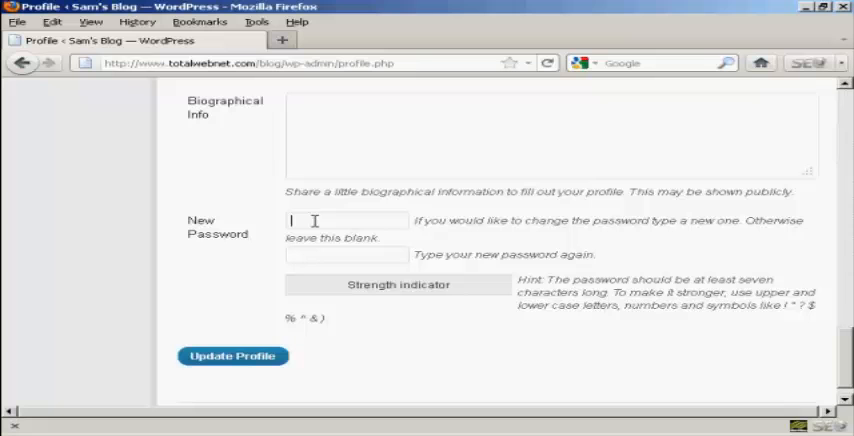
{"action": "mouse_move", "coordinate": [490, 240]}
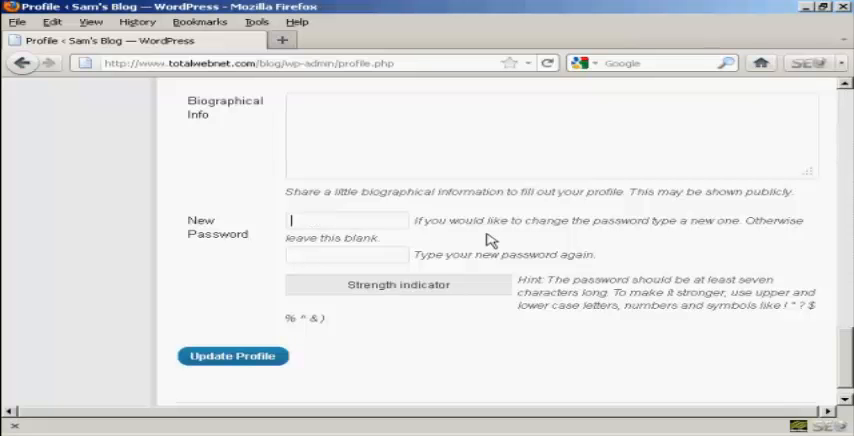
Enter and confirm a new admin password, then save with Update Profile.
{"action": "type", "text": "••"}
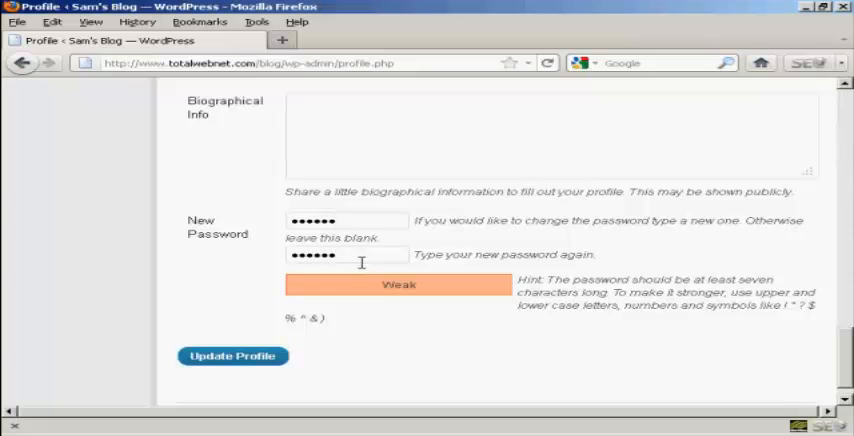
{"action": "mouse_move", "coordinate": [233, 356]}
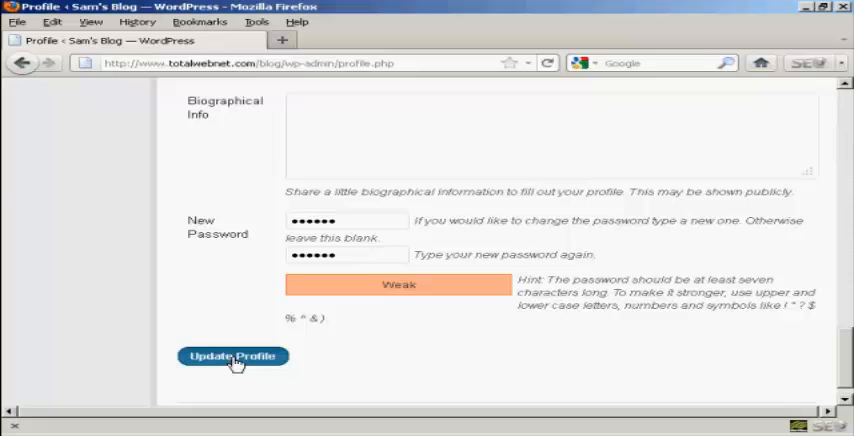
{"action": "left_click", "coordinate": [232, 356]}
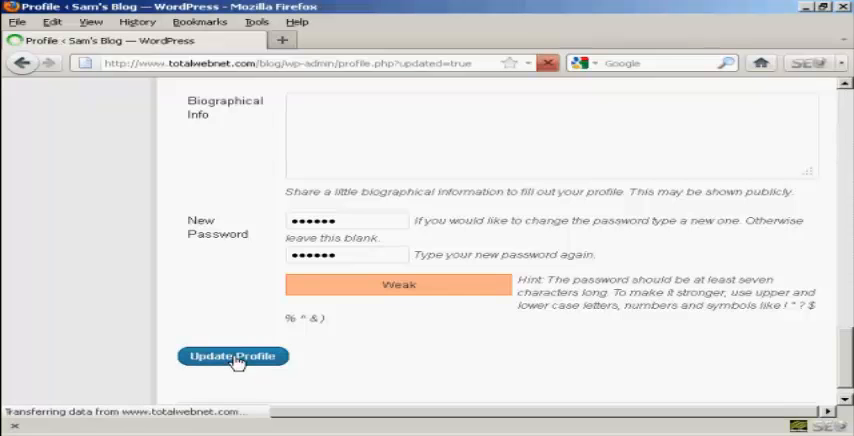
{"action": "left_click", "coordinate": [232, 356]}
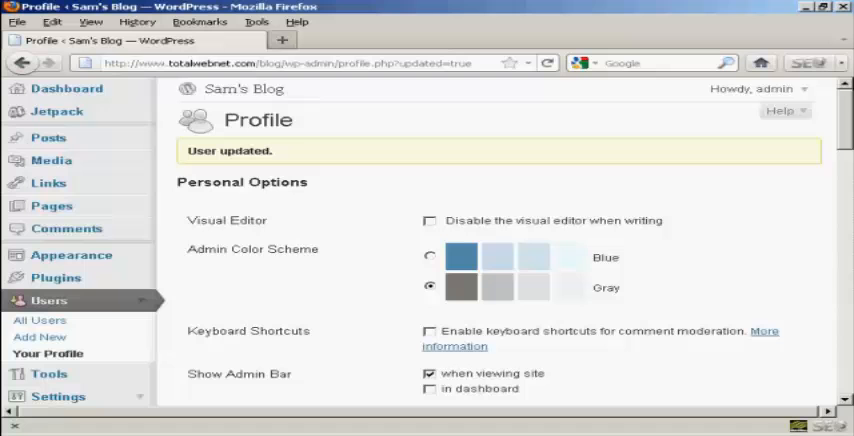
Log out through the Howdy, admin menu at the top right.
{"action": "left_click", "coordinate": [755, 89]}
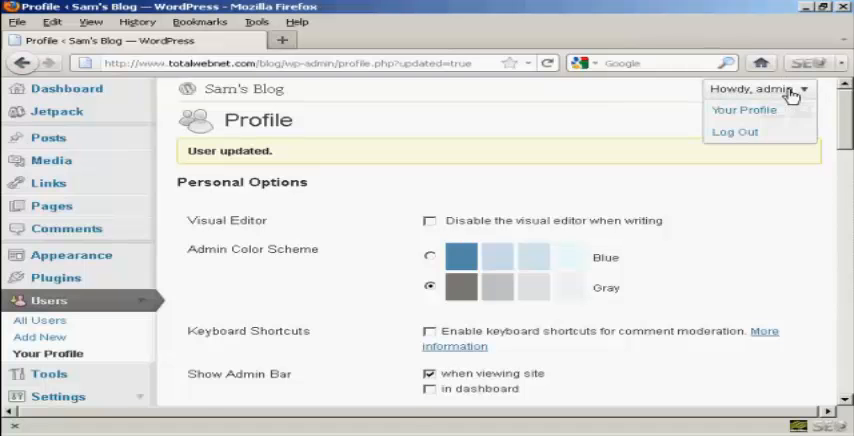
{"action": "left_click", "coordinate": [735, 131]}
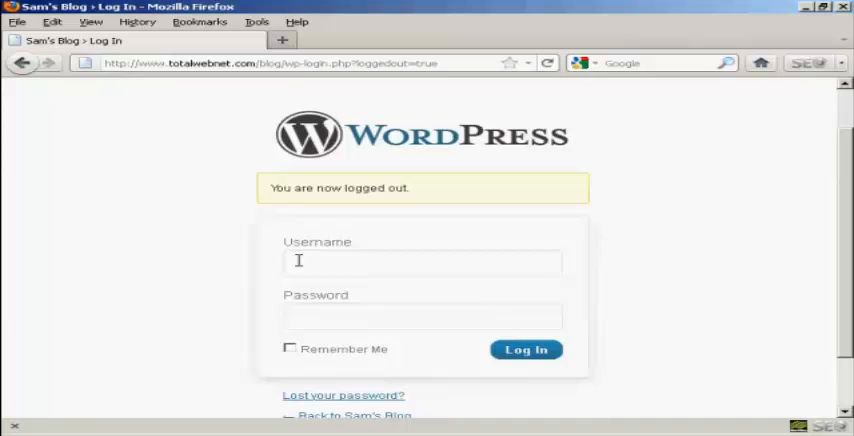
Log in as 'admin' with the new password to reach the Sam's Blog Dashboard.
{"action": "type", "text": "a"}
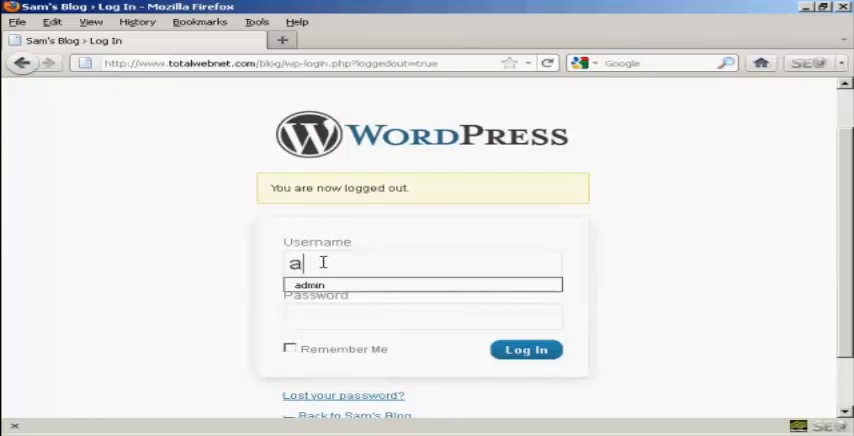
{"action": "type", "text": "dmin"}
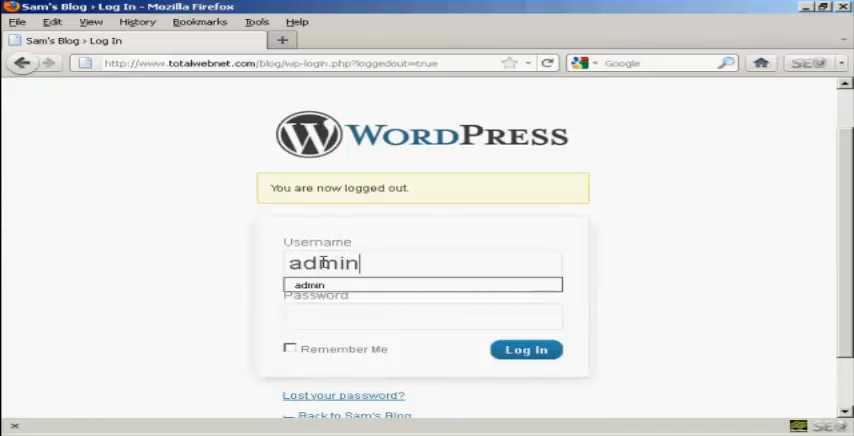
{"action": "left_click", "coordinate": [422, 317]}
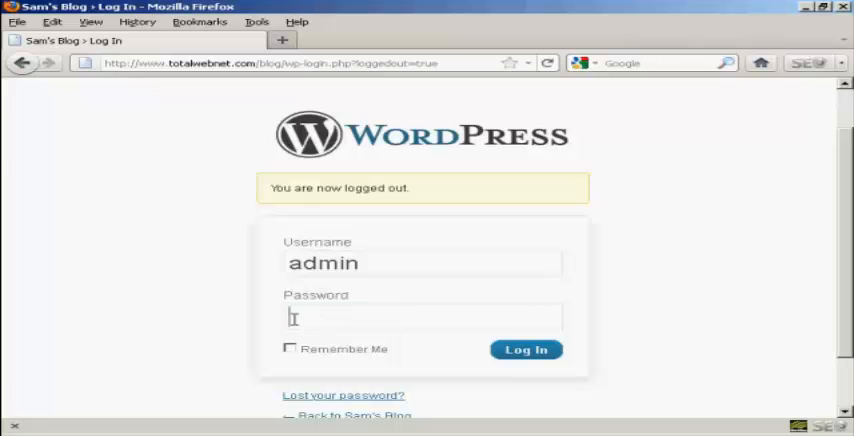
{"action": "mouse_move", "coordinate": [237, 327]}
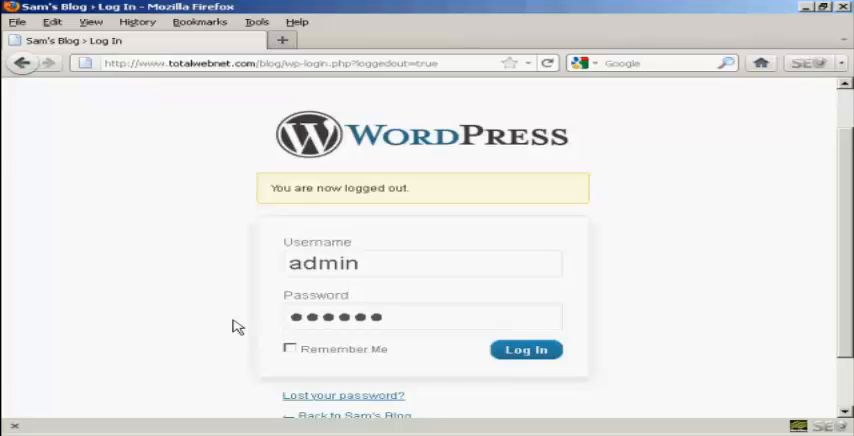
{"action": "left_click", "coordinate": [526, 350]}
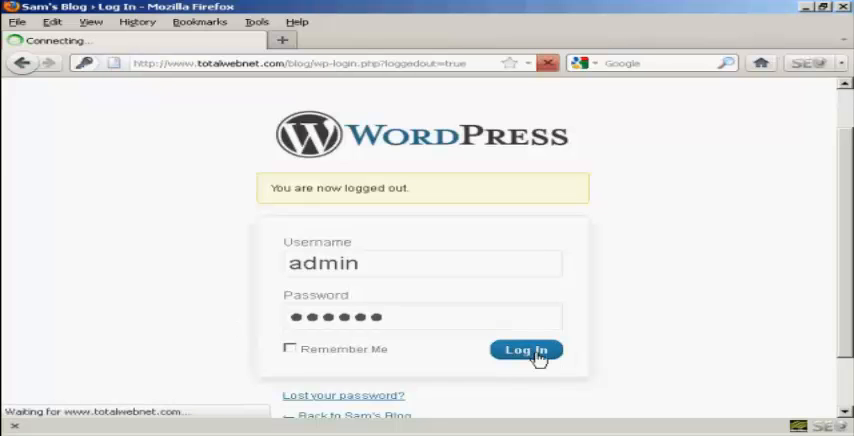
{"action": "left_click", "coordinate": [526, 350]}
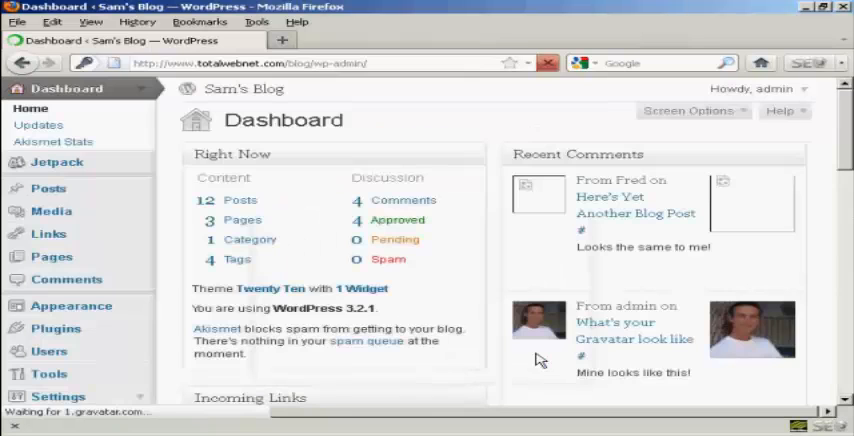
{"action": "mouse_move", "coordinate": [540, 360]}
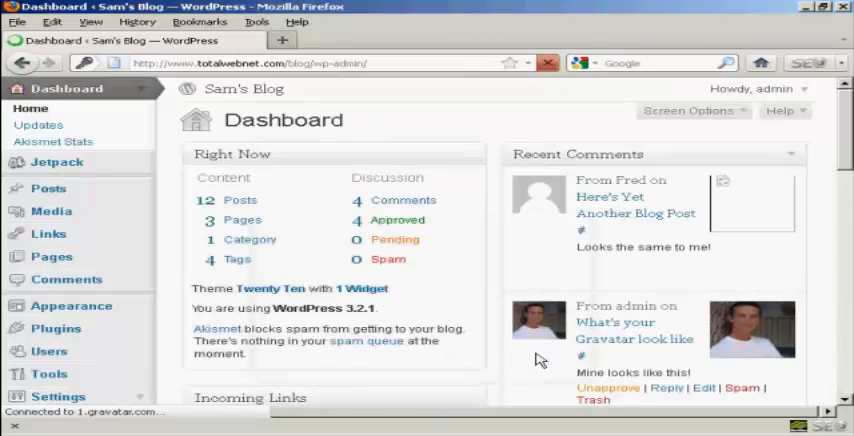